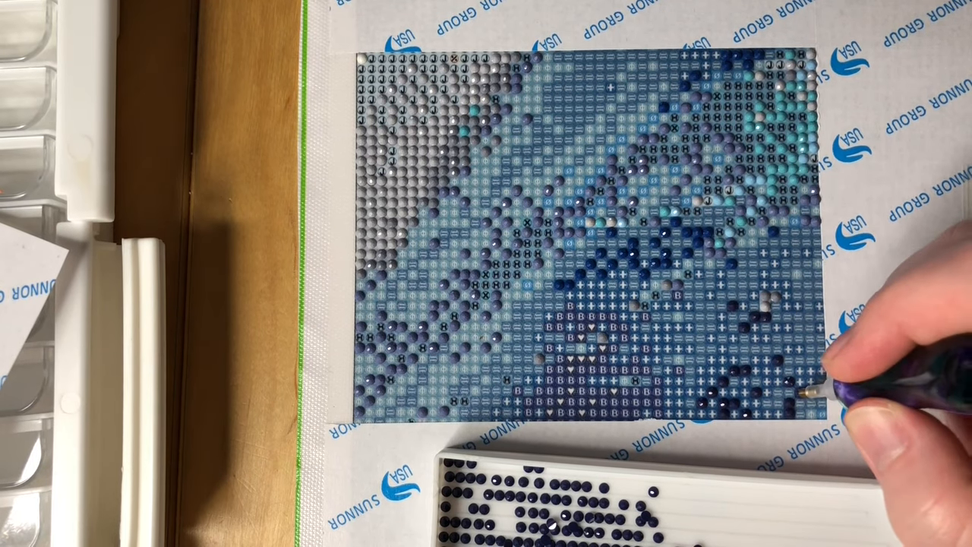
mouse_move(873, 379)
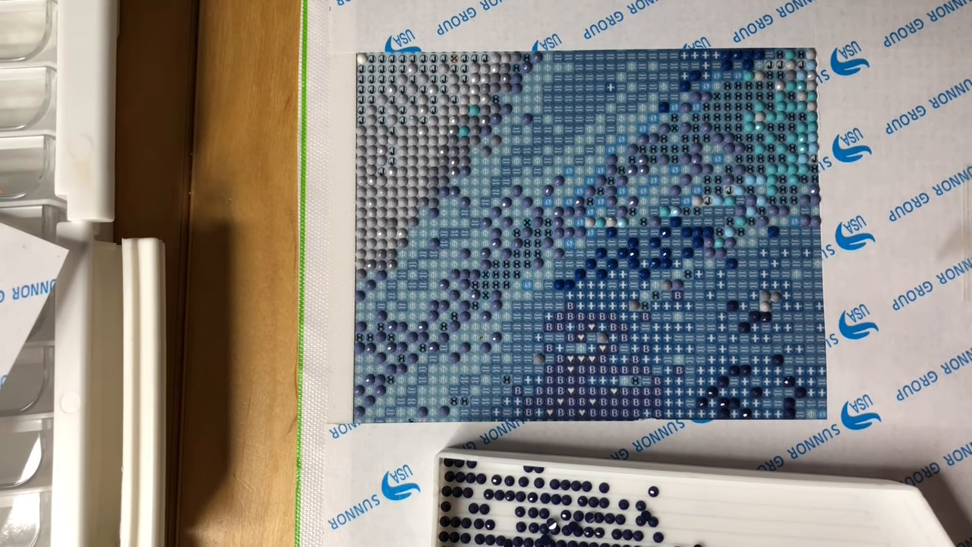